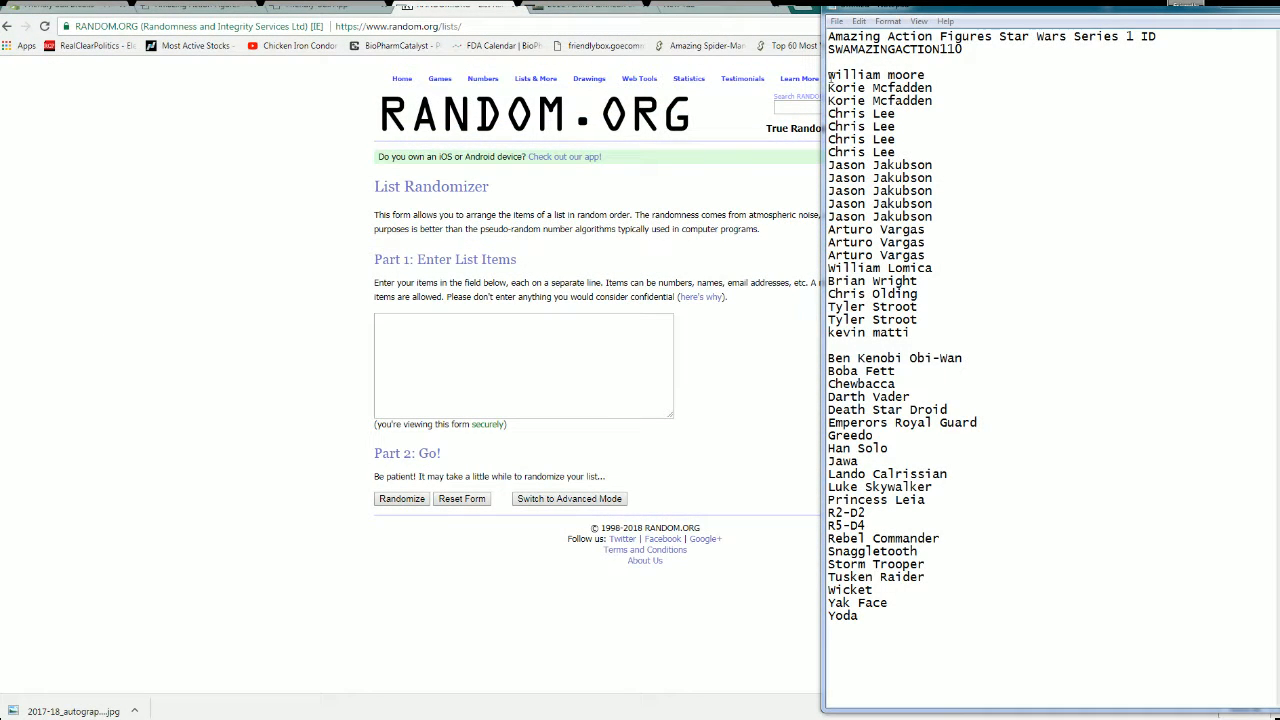
pyautogui.rightClick(900, 240)
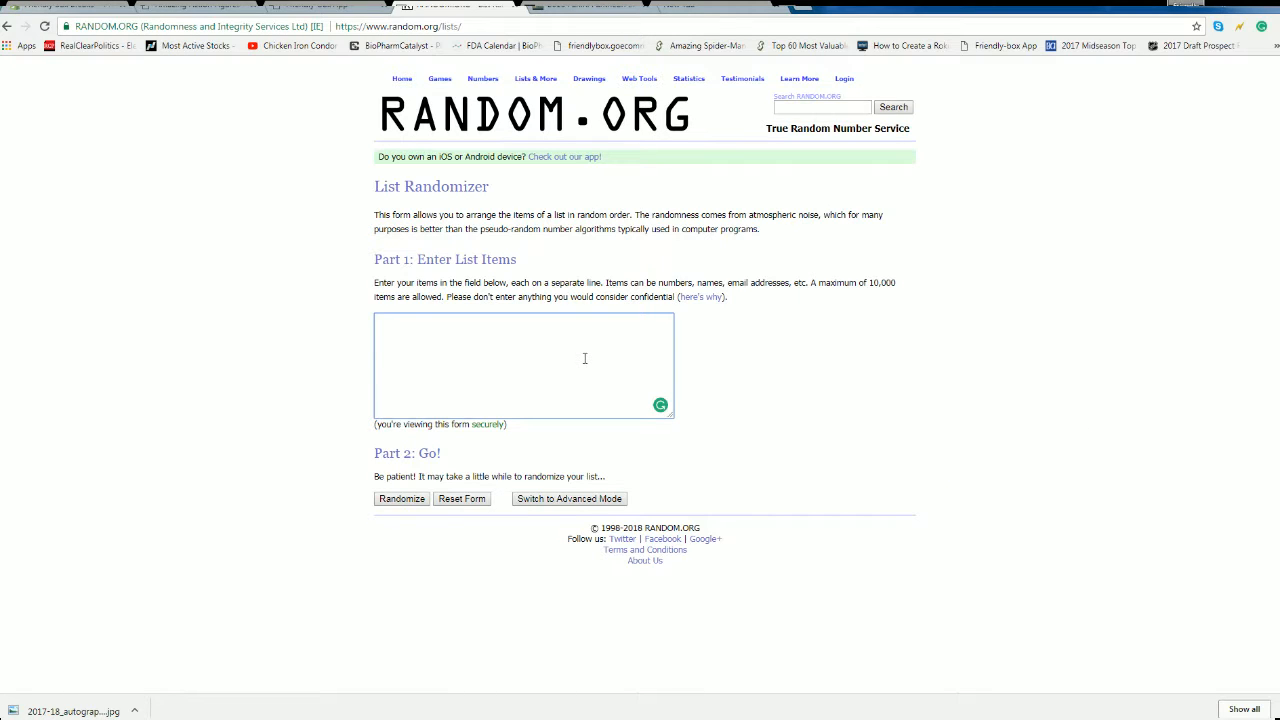
pyautogui.write('Arturo Vargas')
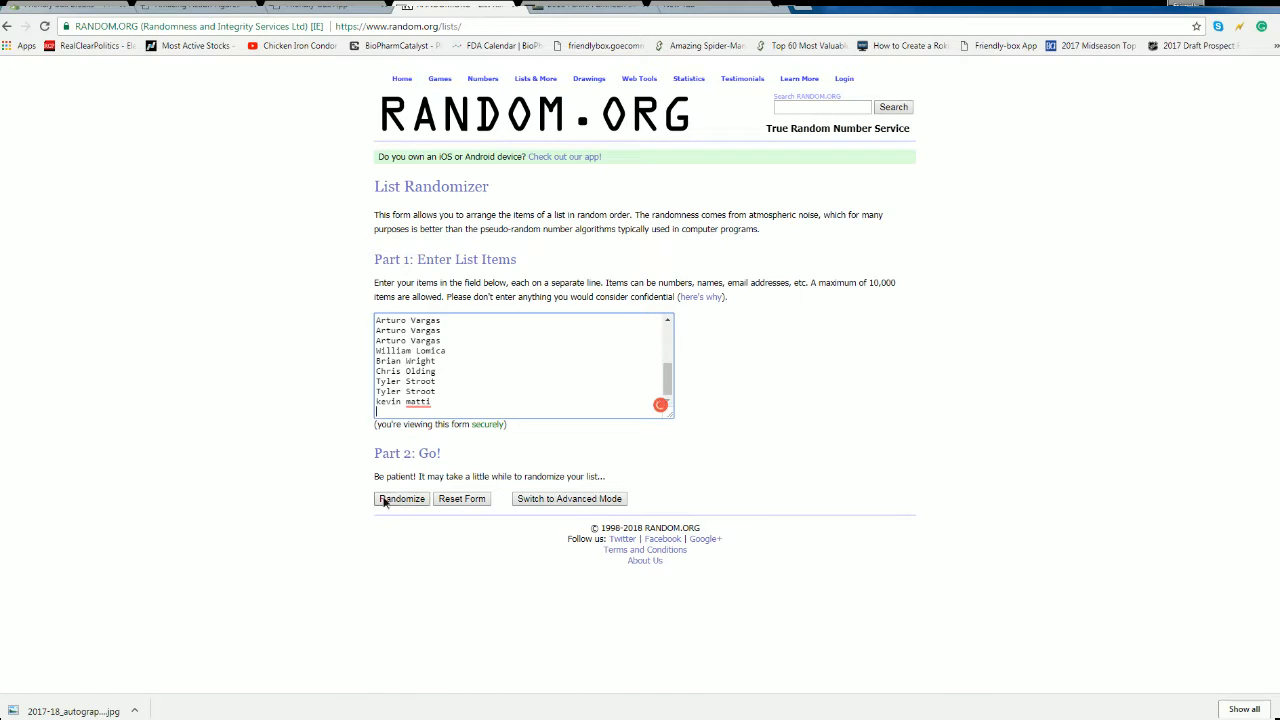
pyautogui.click(400, 500)
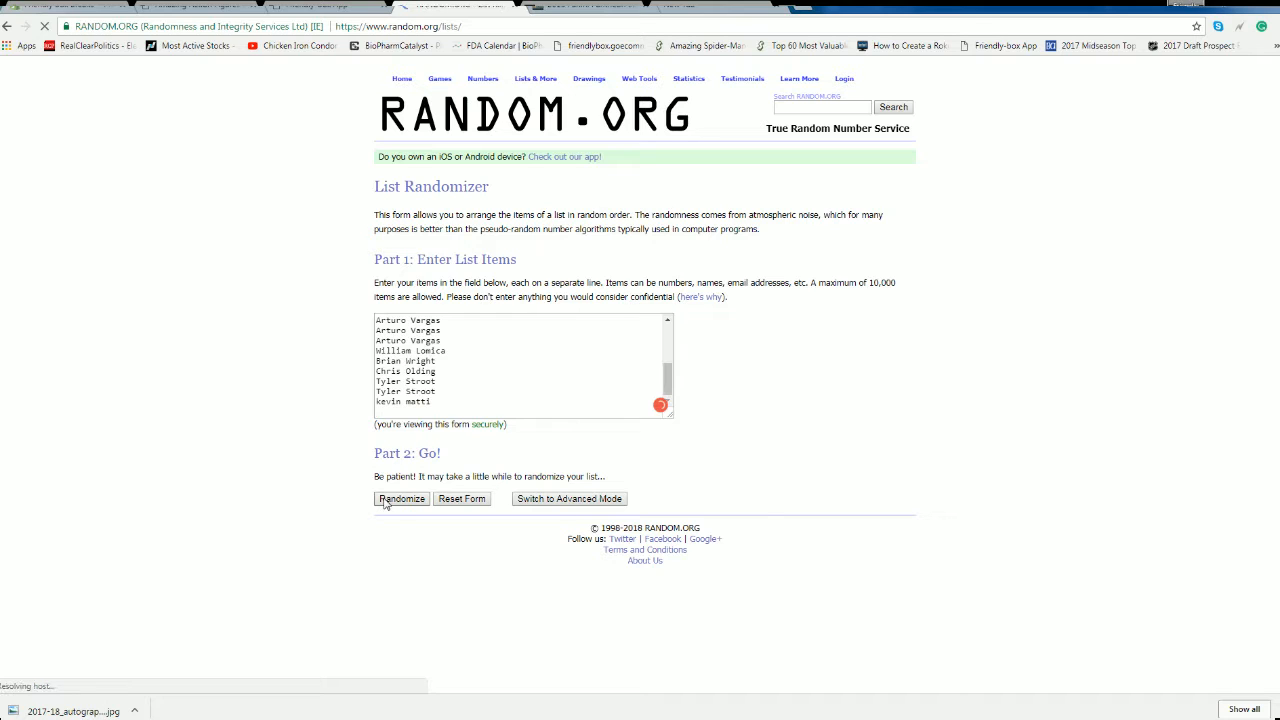
# Reshuffle the 21 owner names five more times and select the final random order to copy
pyautogui.click(400, 498)
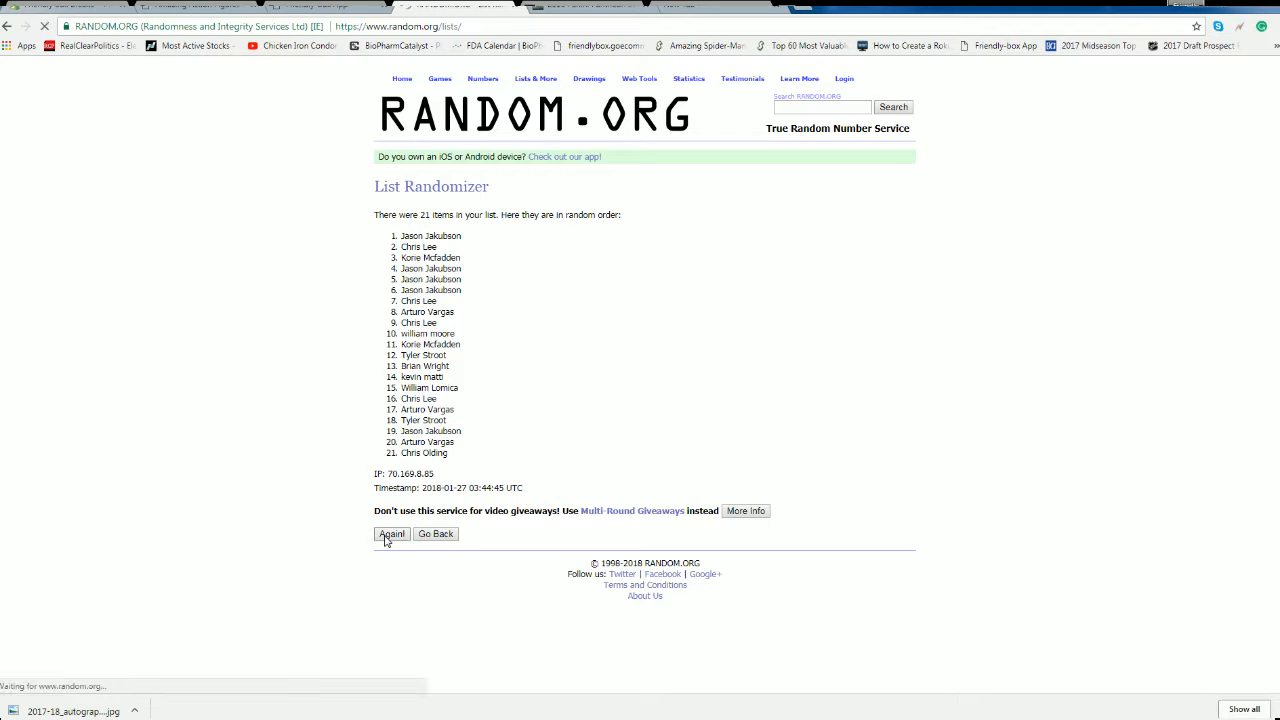
pyautogui.click(392, 532)
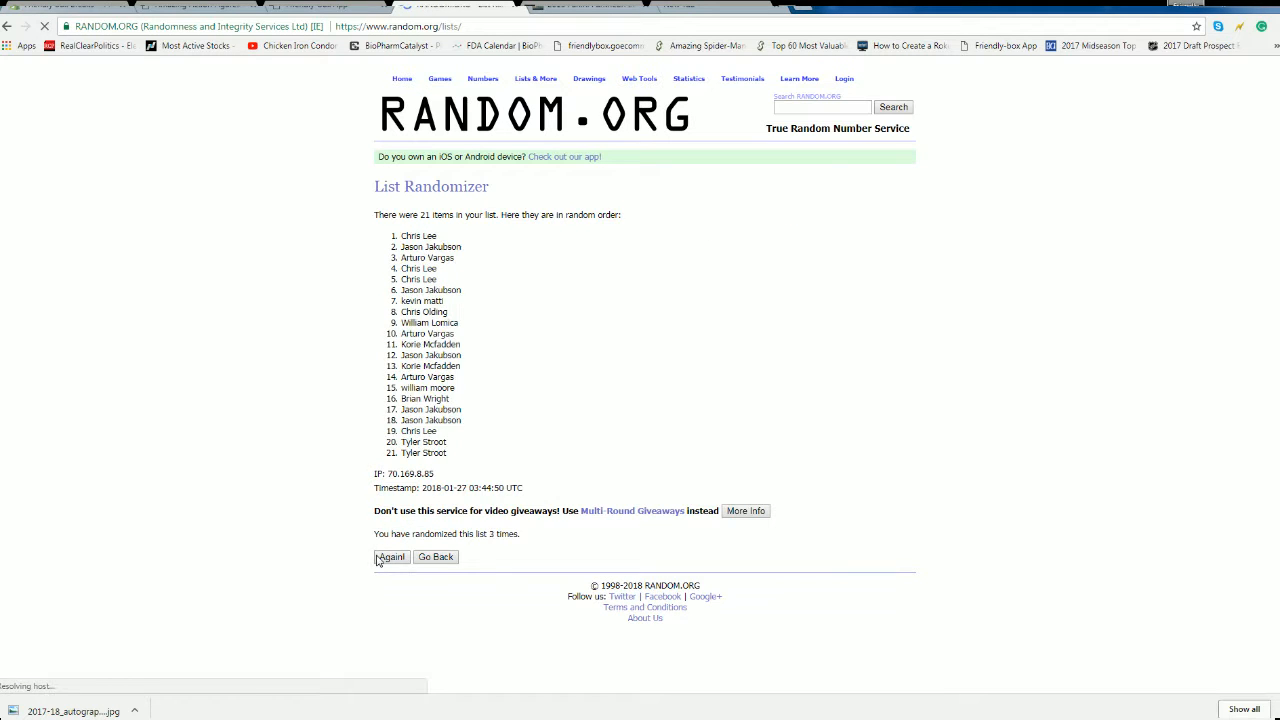
pyautogui.click(392, 556)
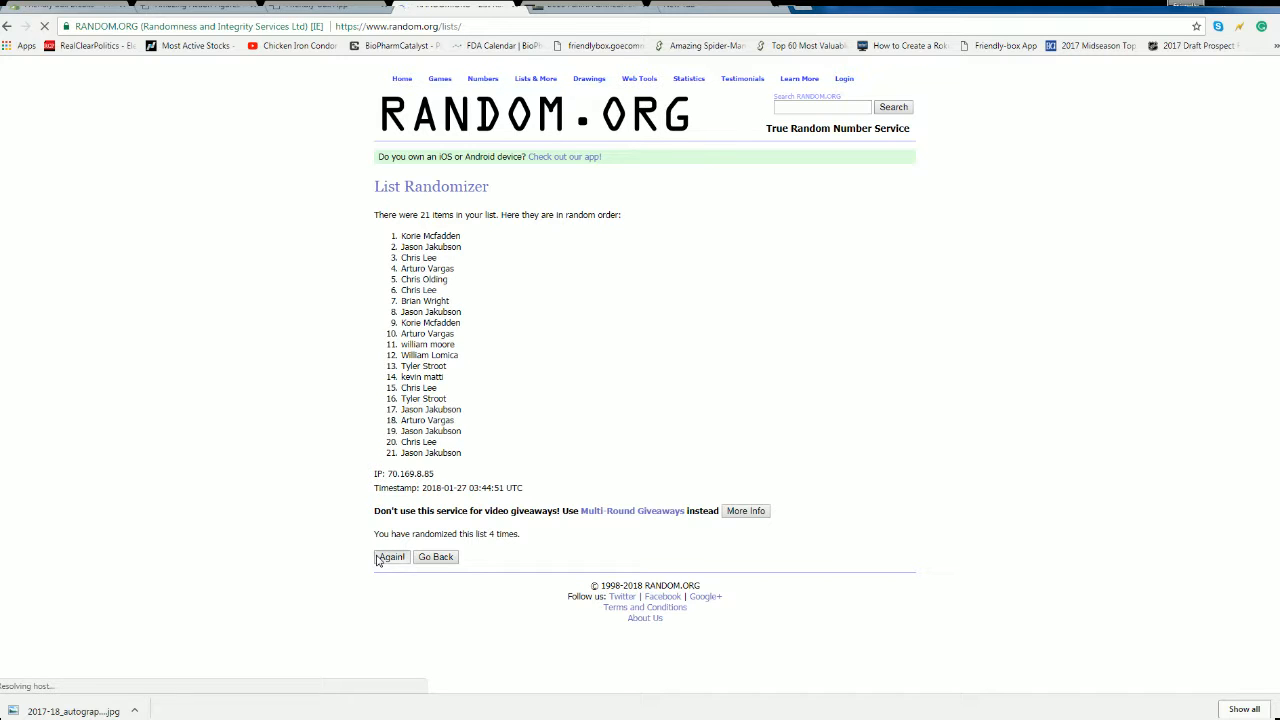
pyautogui.click(390, 556)
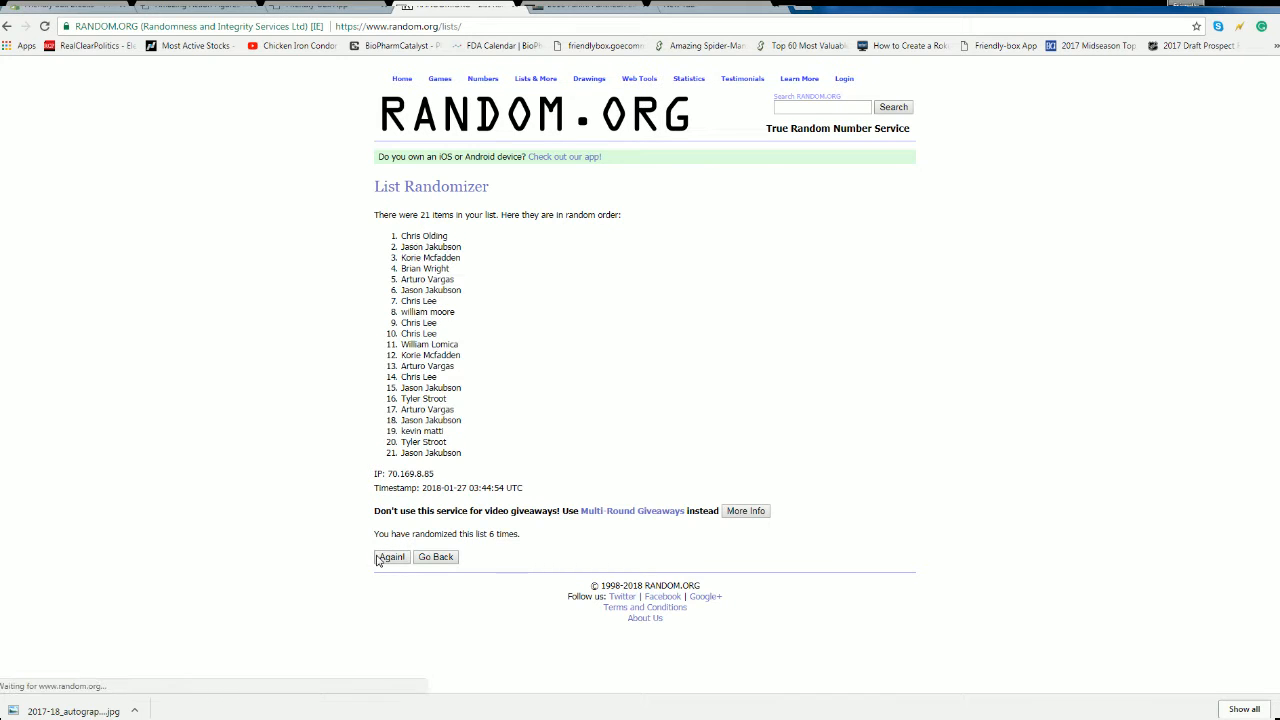
pyautogui.click(392, 556)
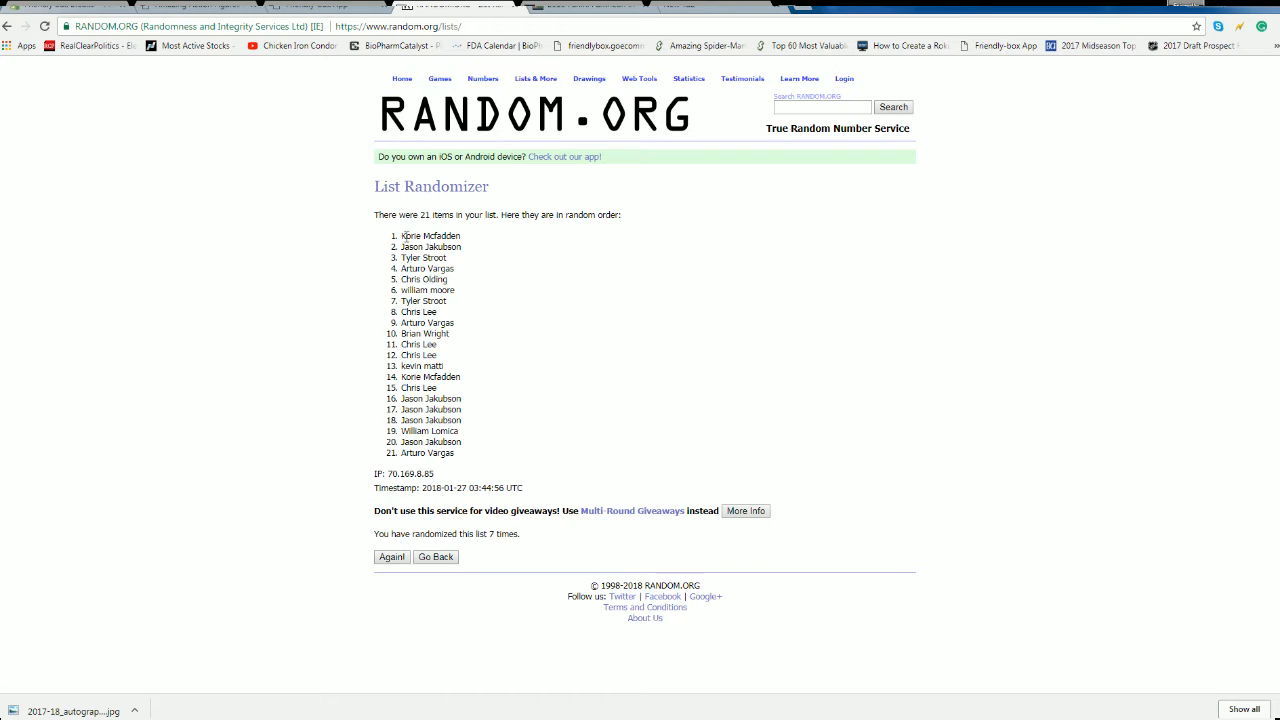
pyautogui.moveTo(404, 236); pyautogui.dragTo(460, 452)
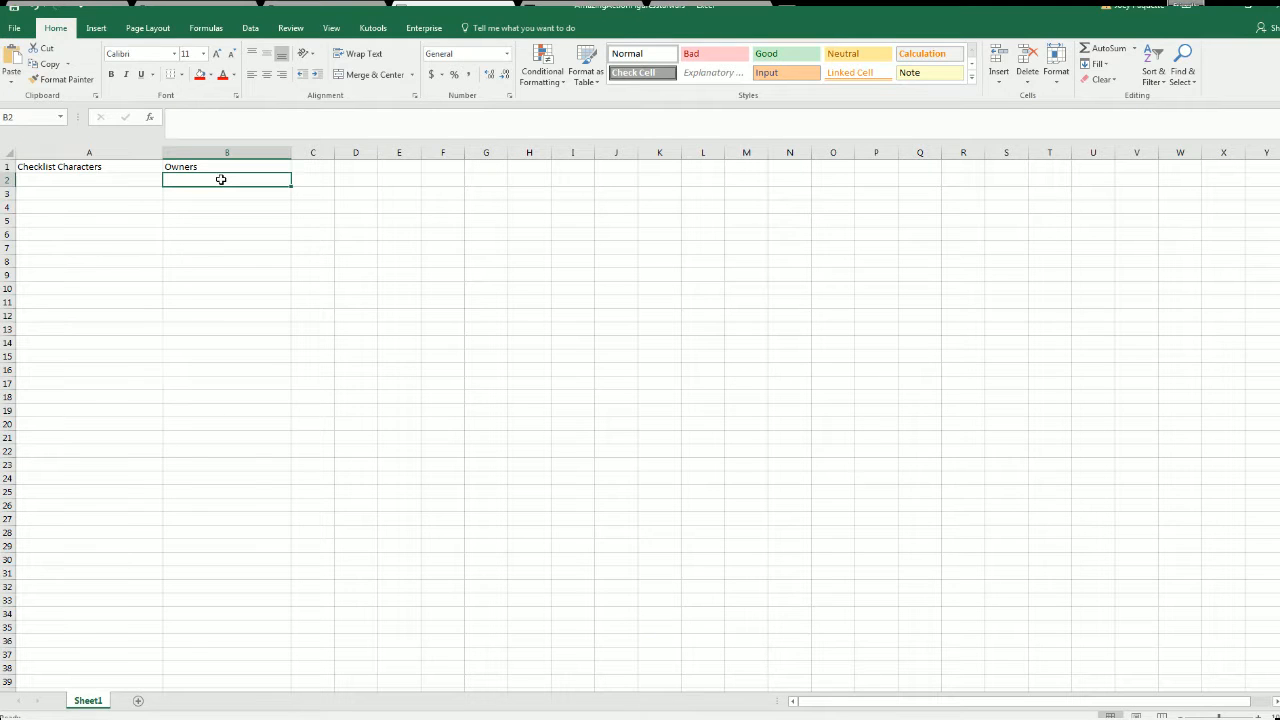
# Paste the shuffled owner names under the Owners heading in column B
pyautogui.press('ctrl+v')
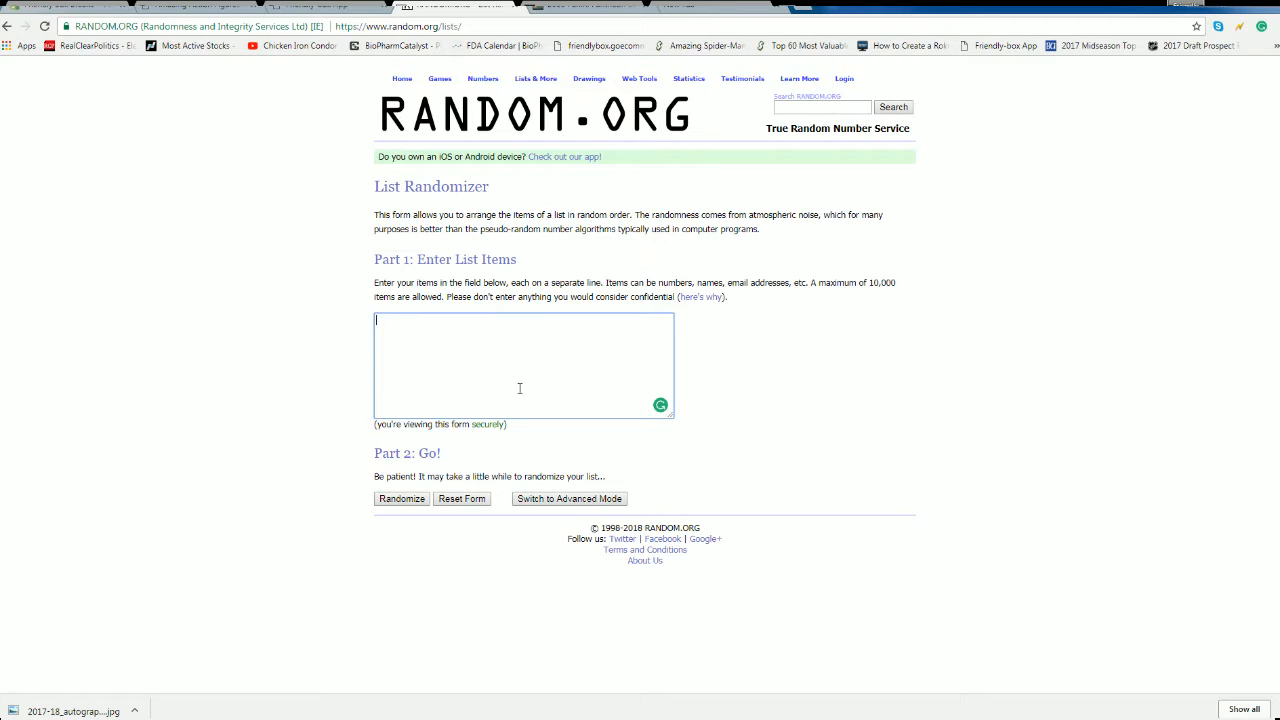
# Put the Star Wars checklist characters into the randomizer and shuffle them four times
pyautogui.click(400, 498)
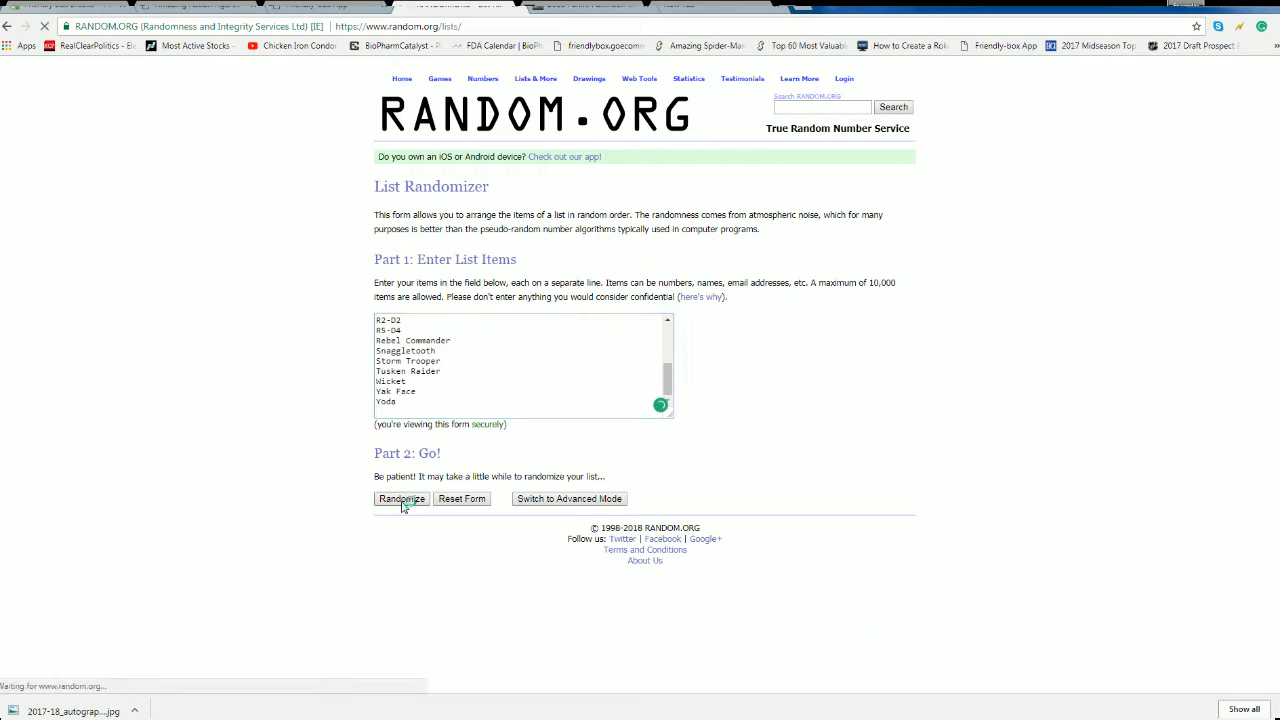
pyautogui.click(400, 500)
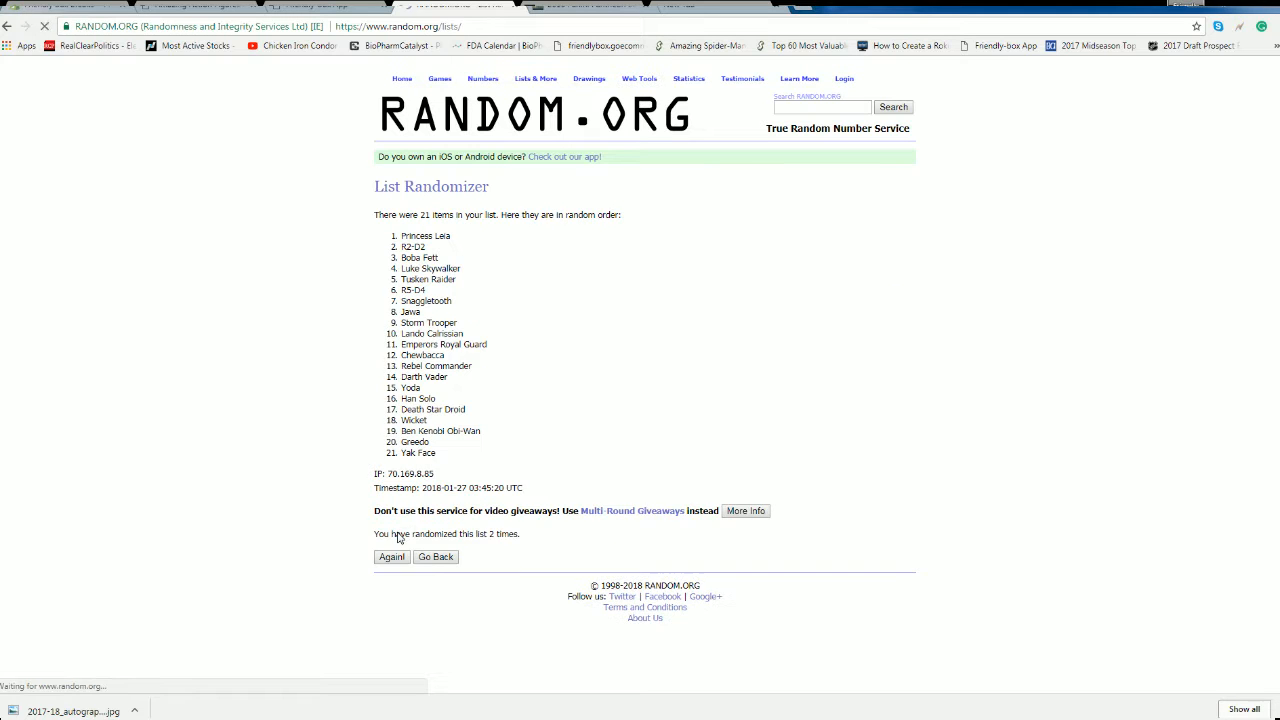
pyautogui.click(392, 556)
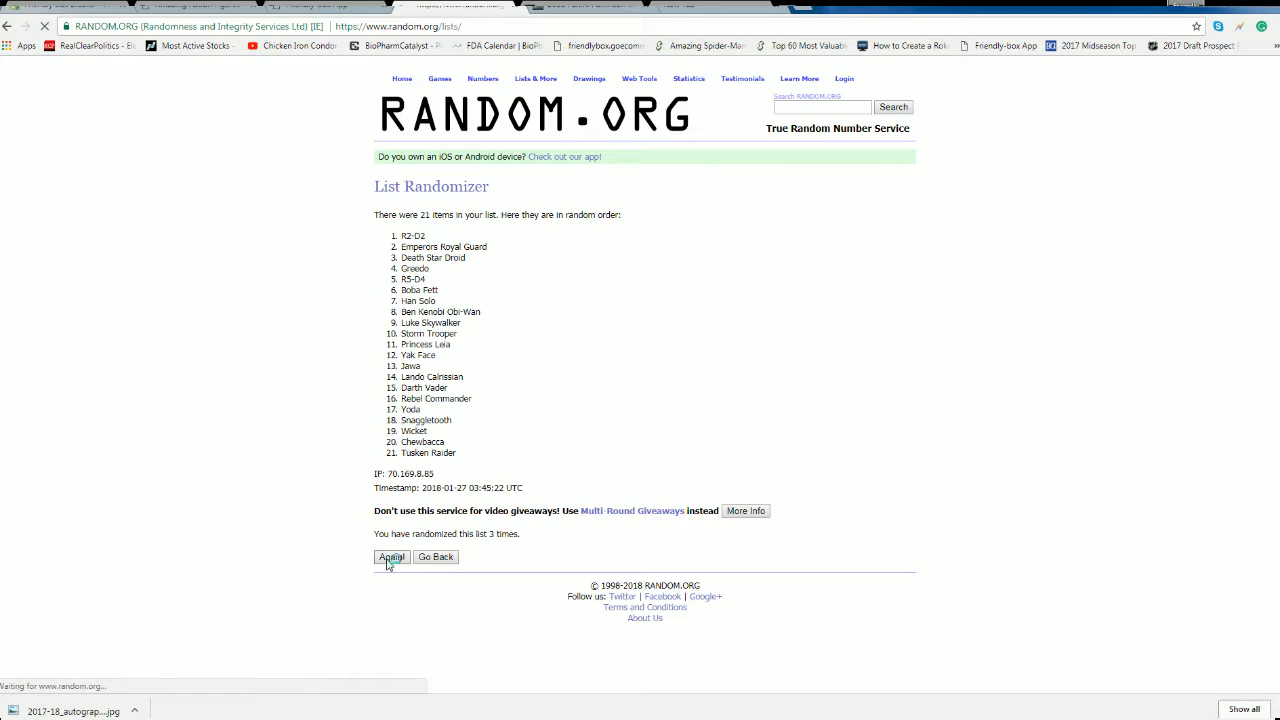
pyautogui.click(392, 556)
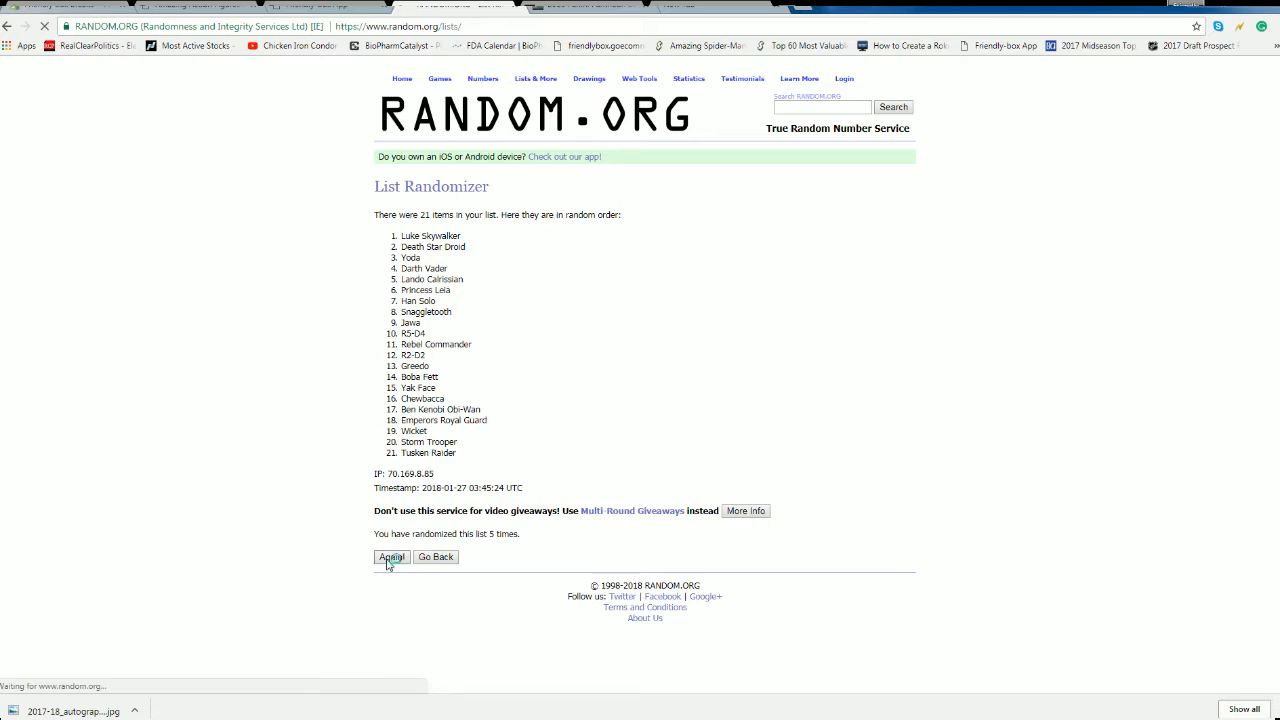
pyautogui.click(392, 556)
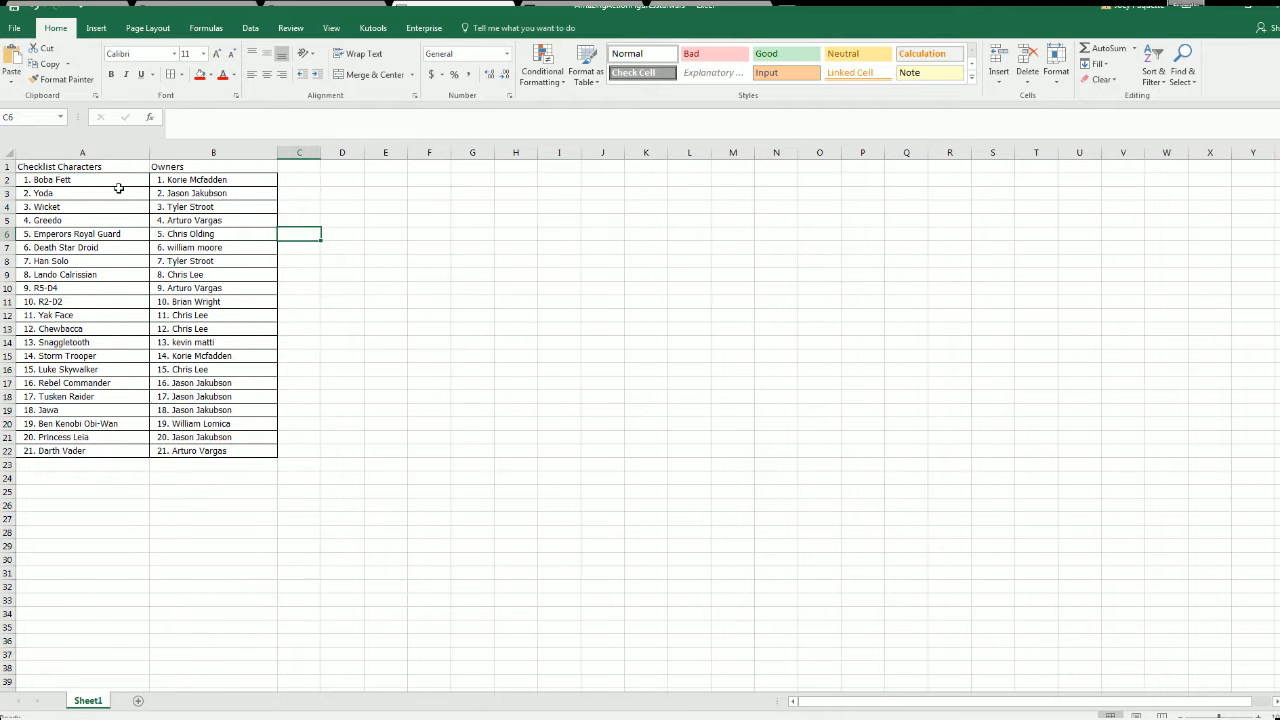
# Select the pasted table area in column A of the paired characters and owners sheet
pyautogui.click(82, 180)
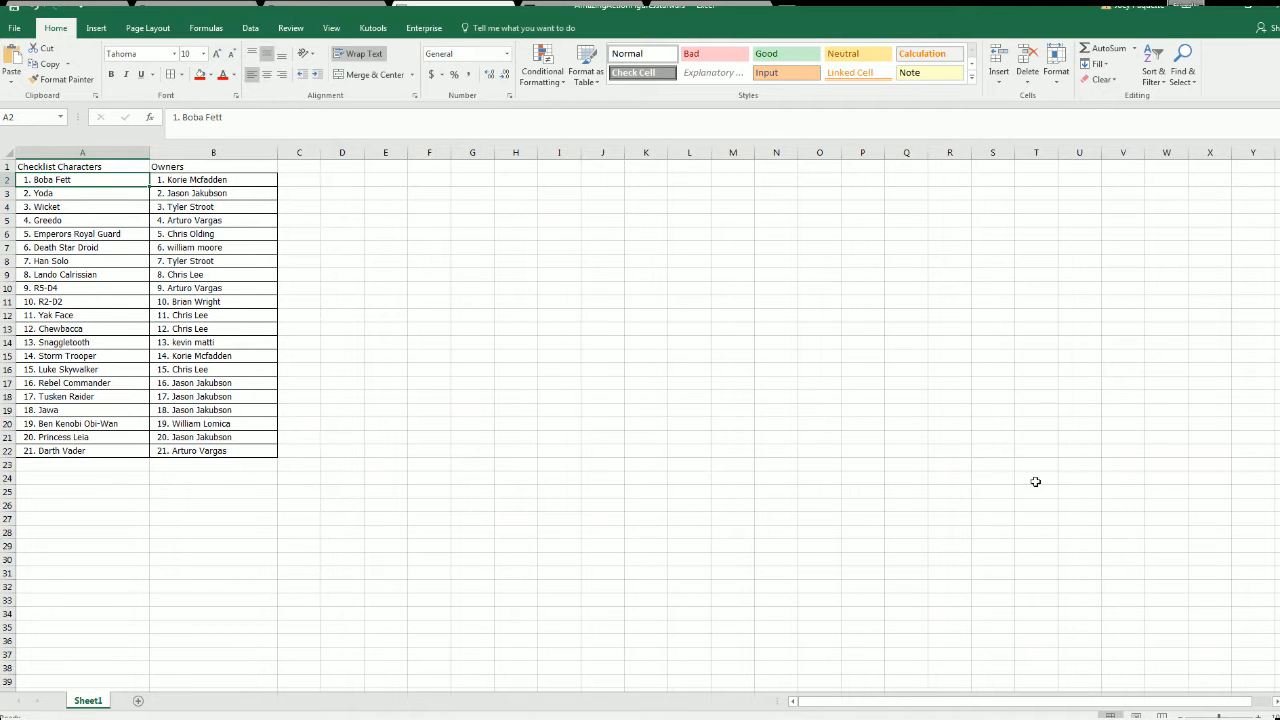